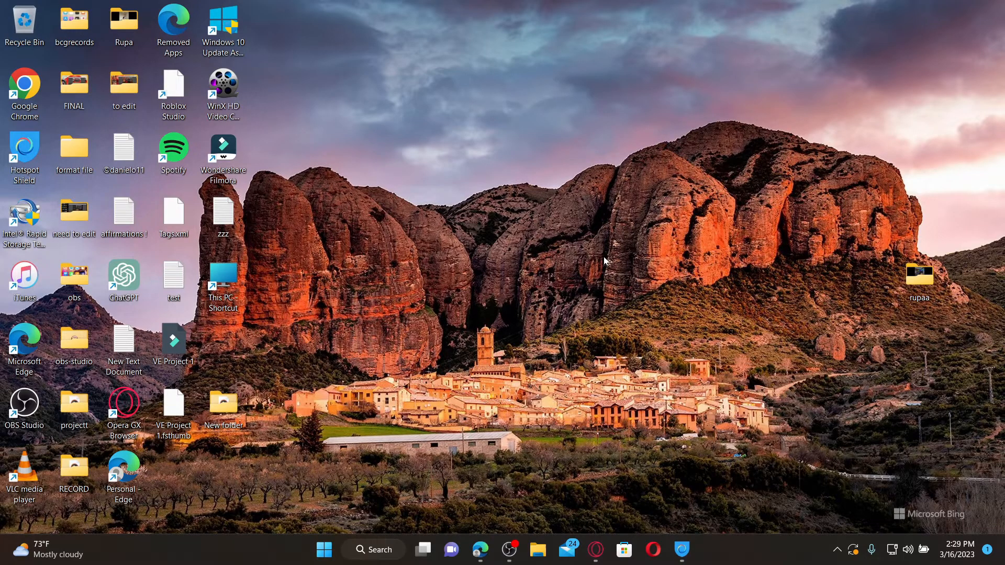
mouse_move(703, 340)
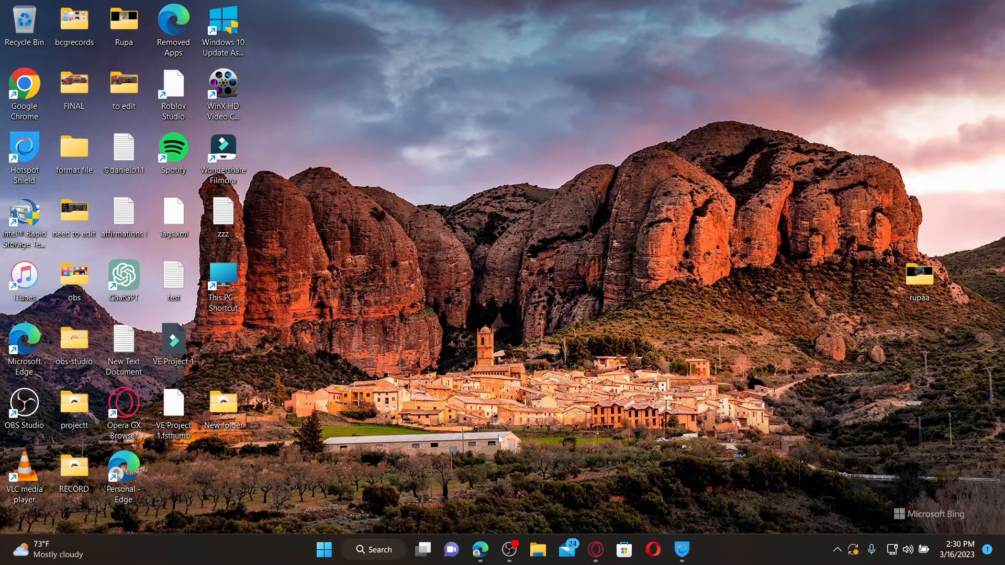
click(480, 550)
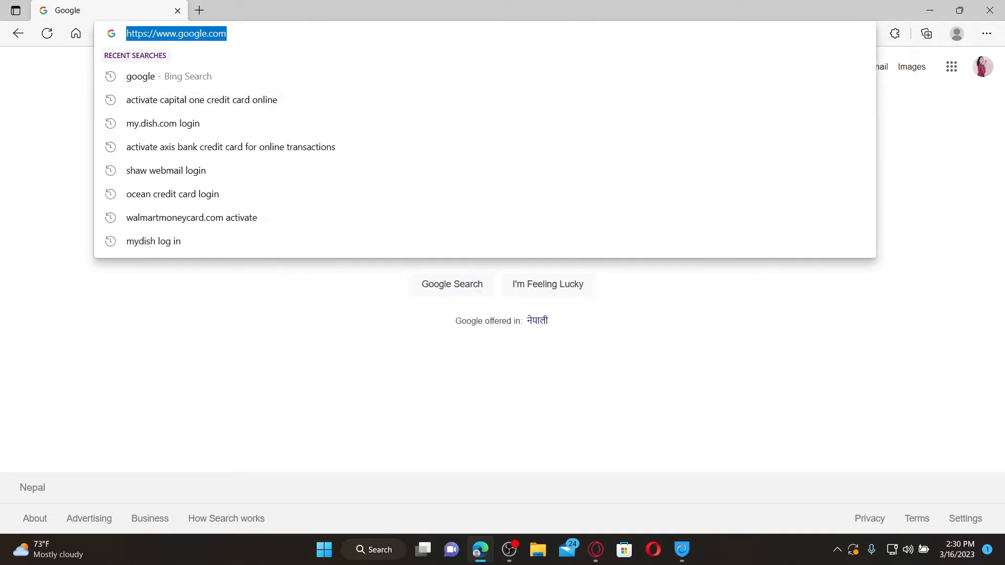
text(www.bmo.com)
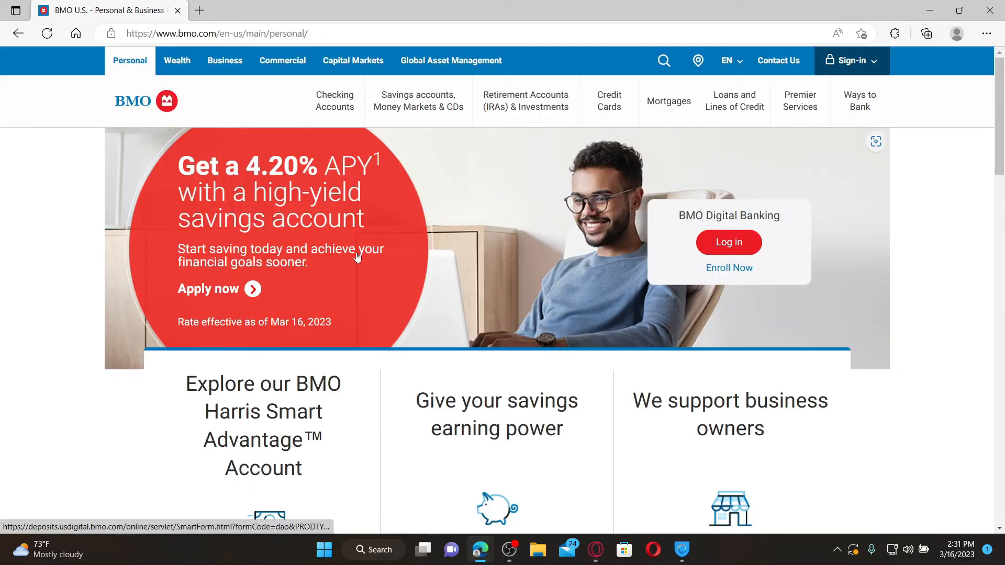
mouse_move(464, 319)
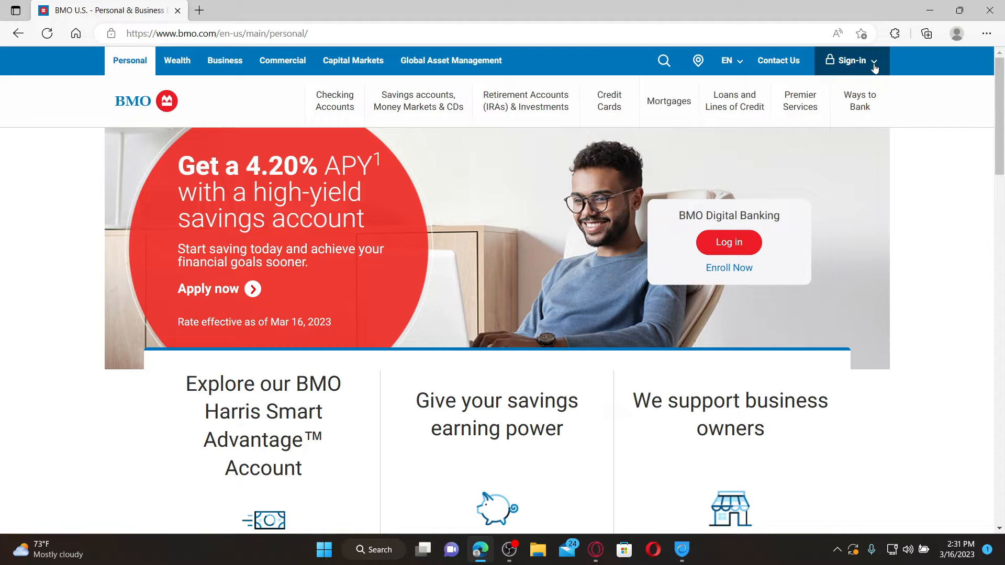
click(850, 60)
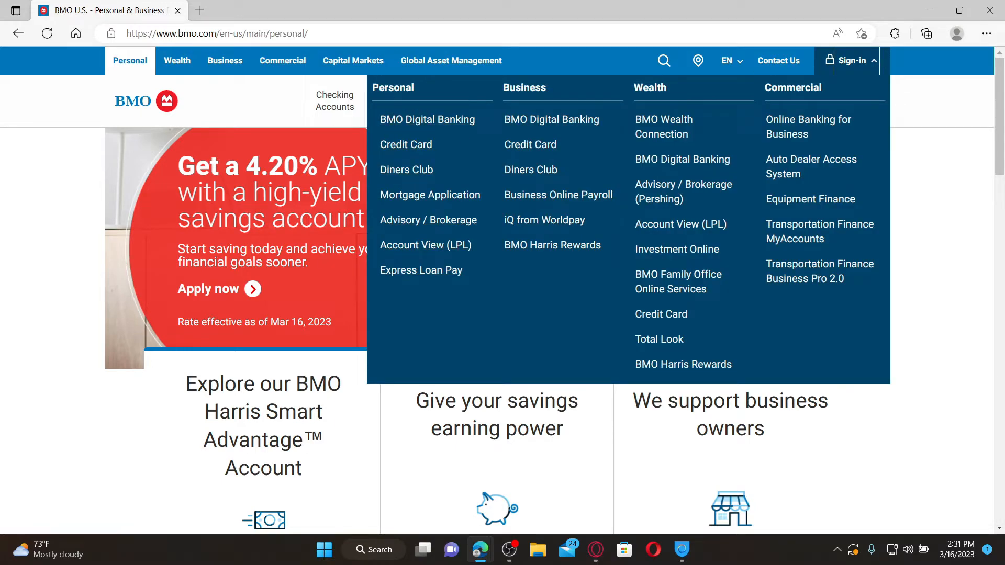
mouse_move(597, 100)
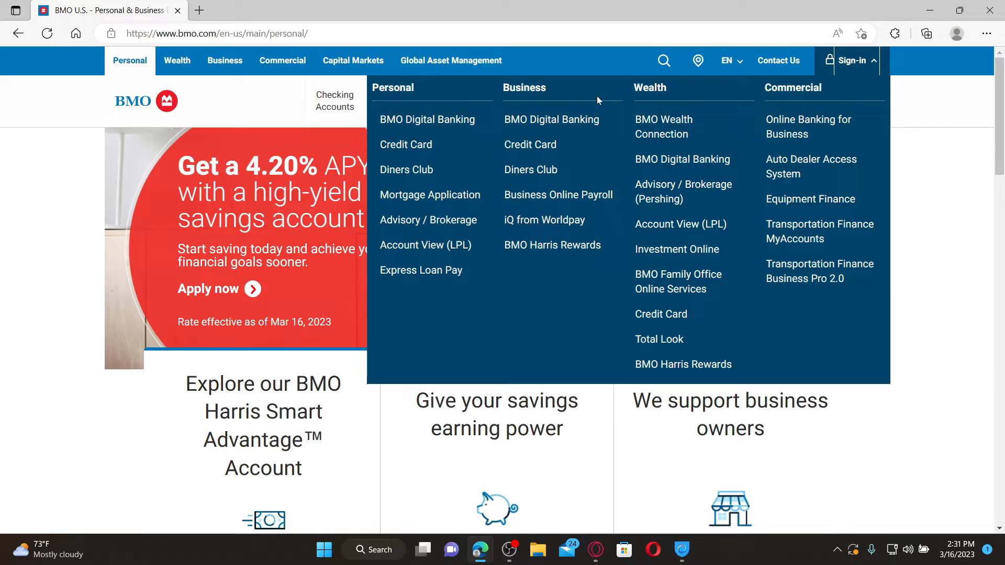
mouse_move(830, 94)
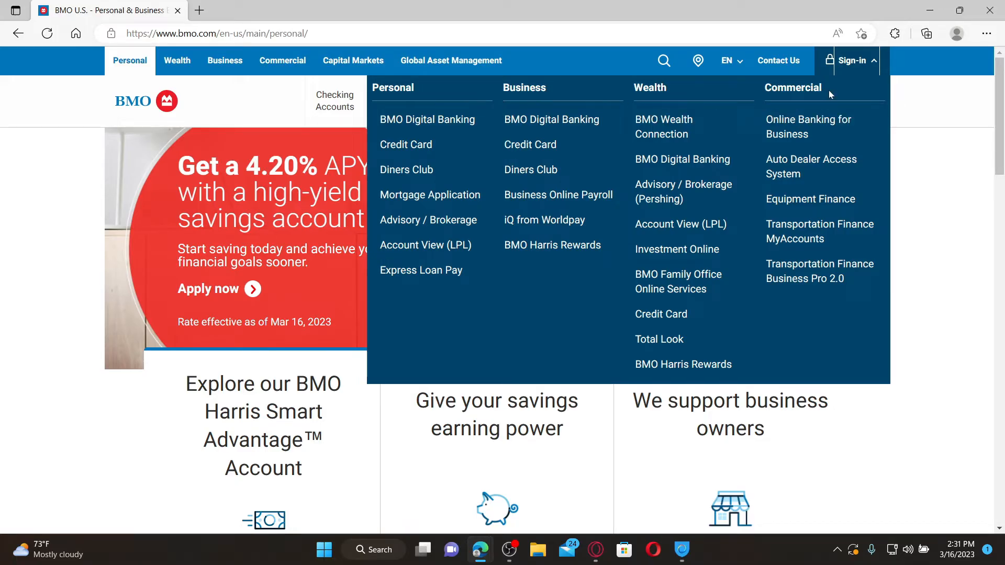
mouse_move(427, 120)
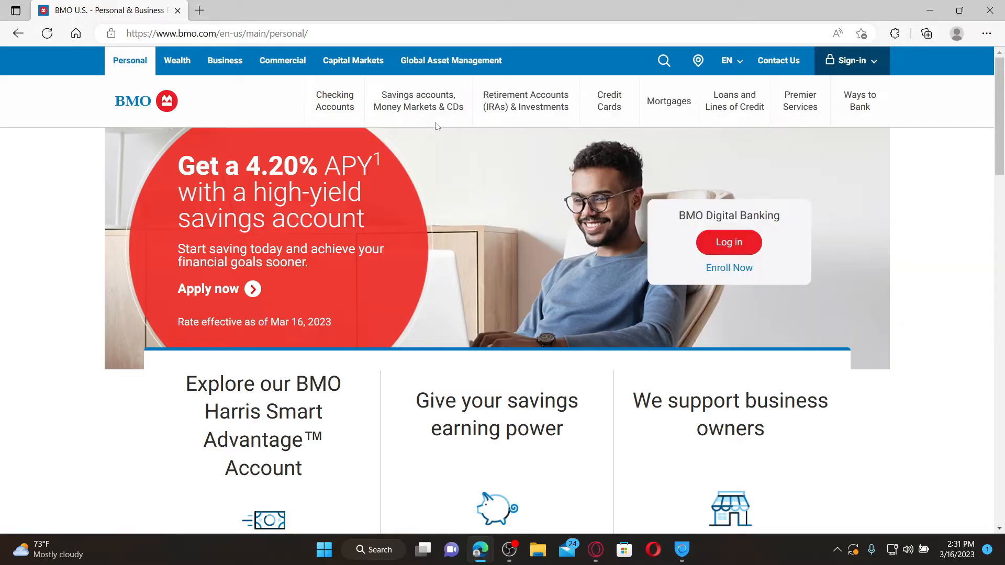
Open the BMO Digital Banking sign-in page and enter user ID 'Rupa' and the password.
click(728, 243)
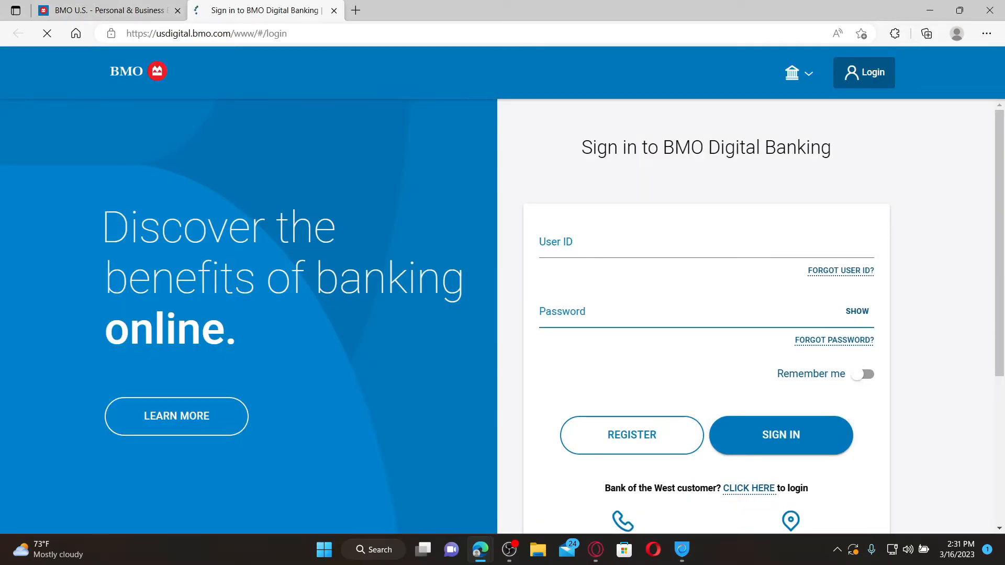
text(Rupa)
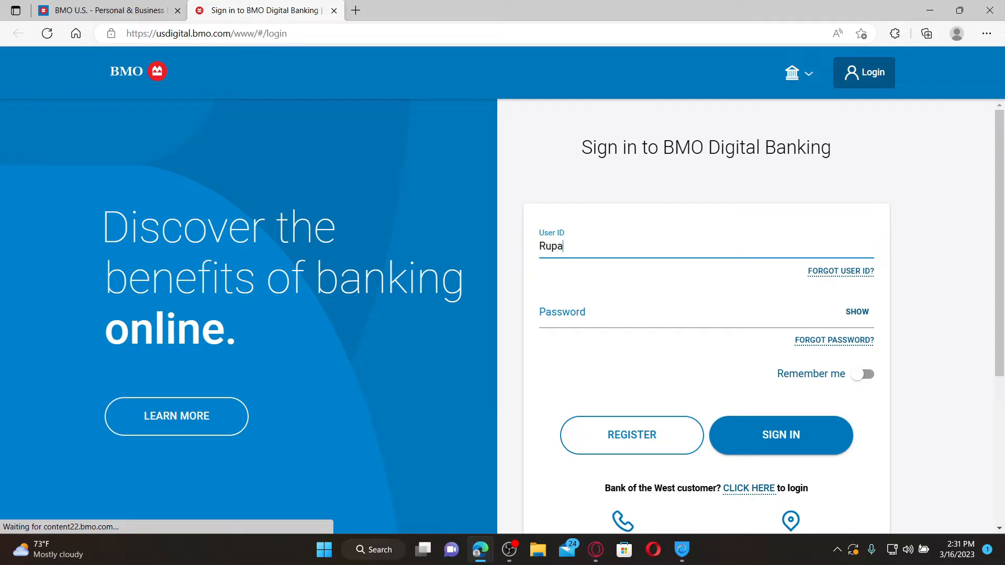
text(dulal)
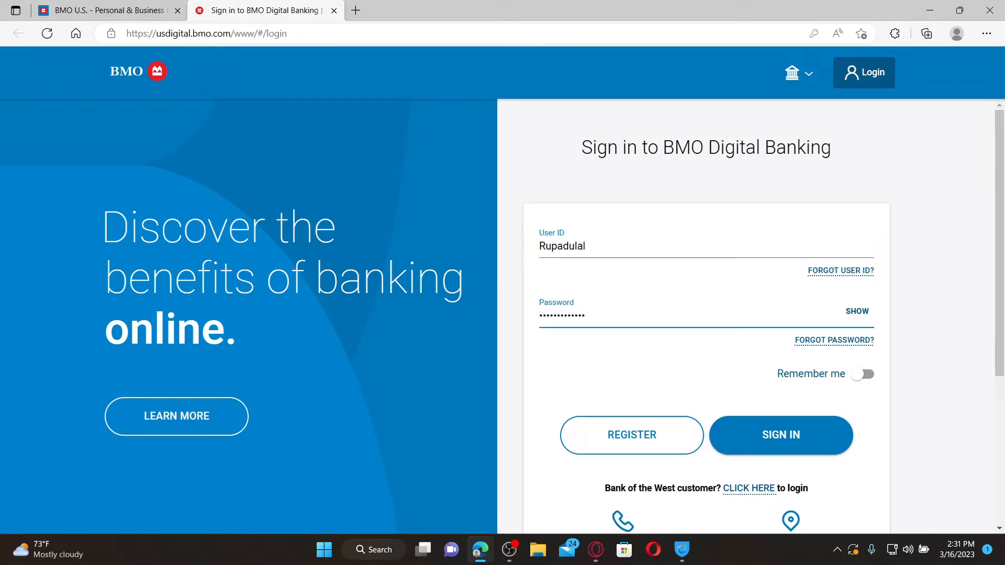
click(705, 246)
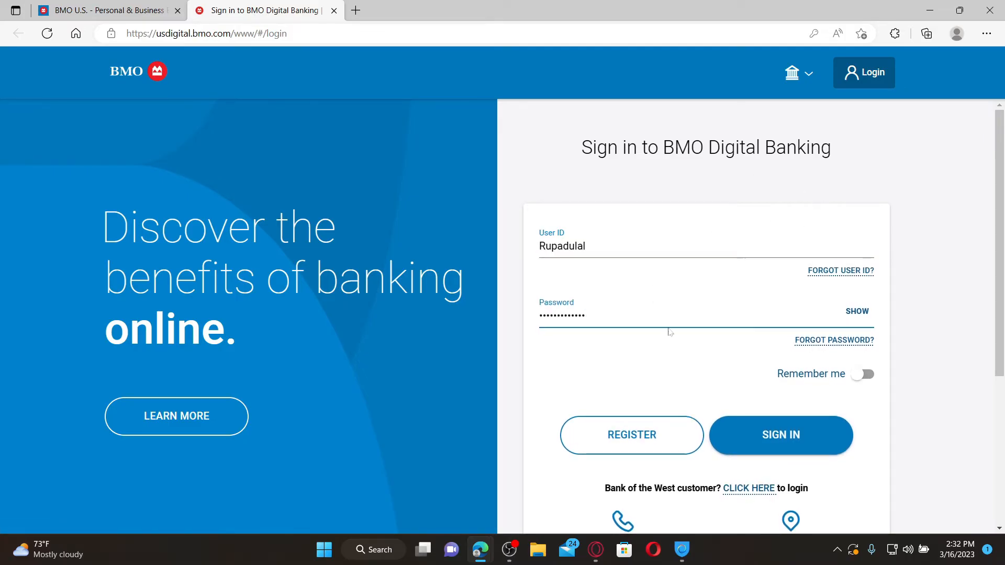
mouse_move(800, 445)
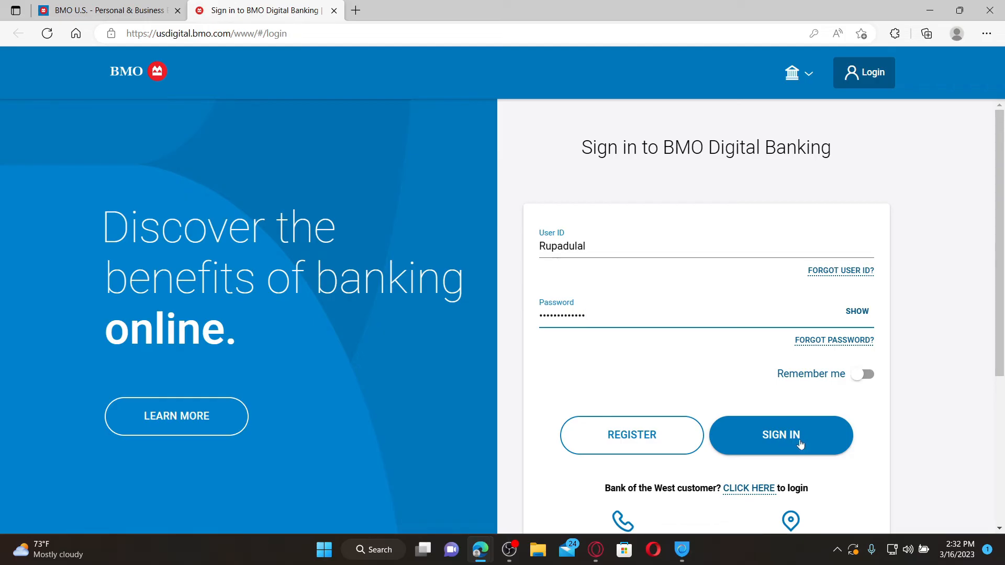